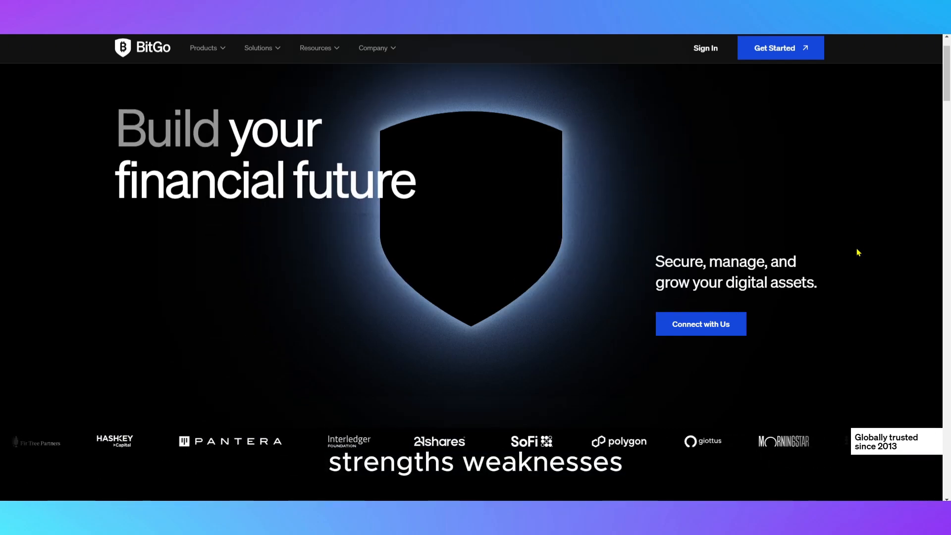
Step: Scroll the homepage past the token management and trust sections to Our Core Services
scroll("down", 3)
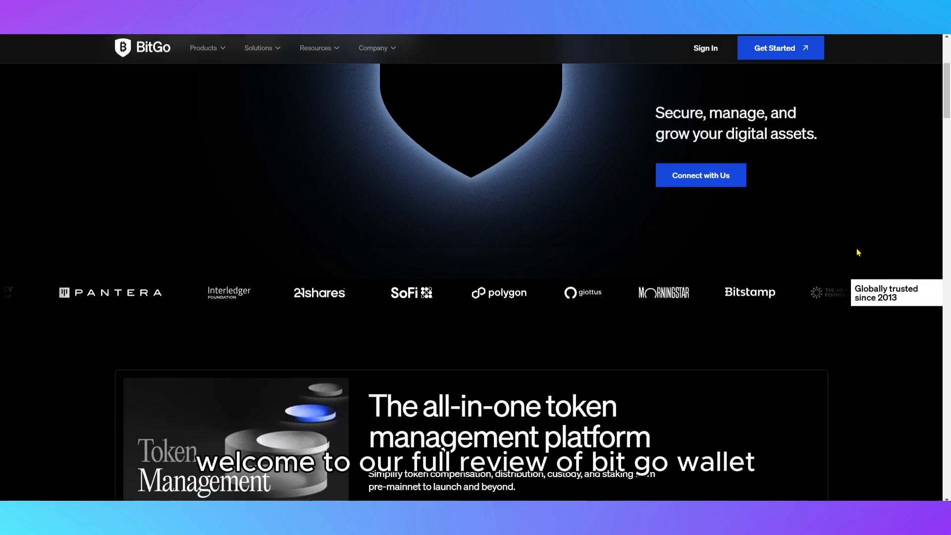
scroll("down", 3)
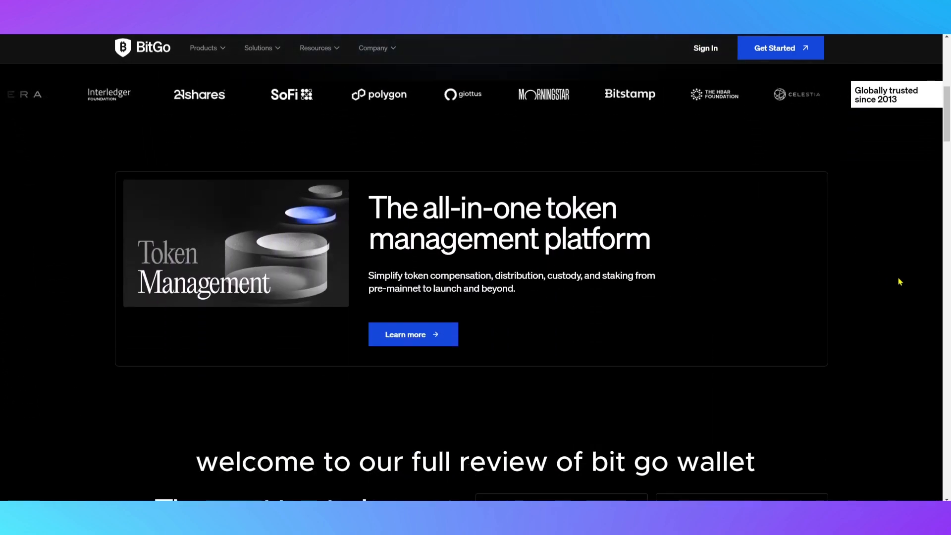
scroll("down", 3)
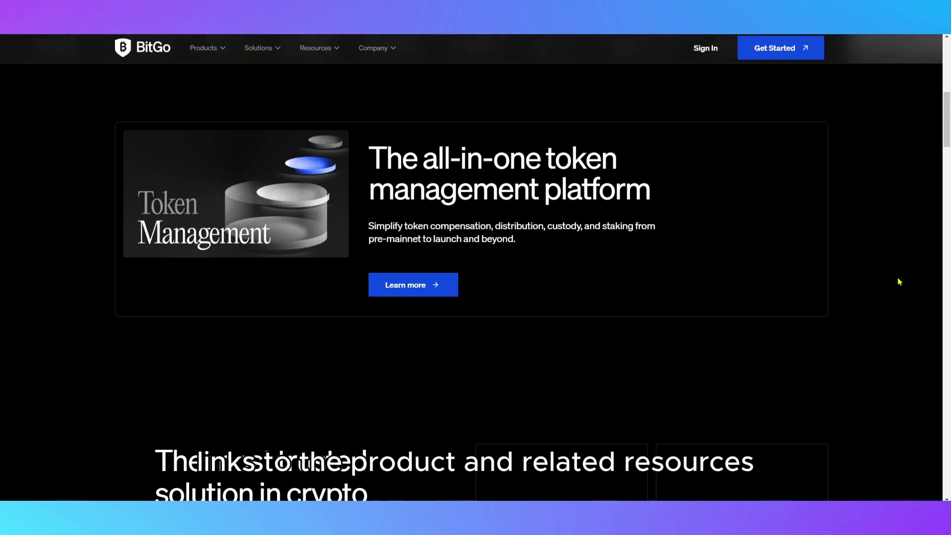
scroll("down", 3)
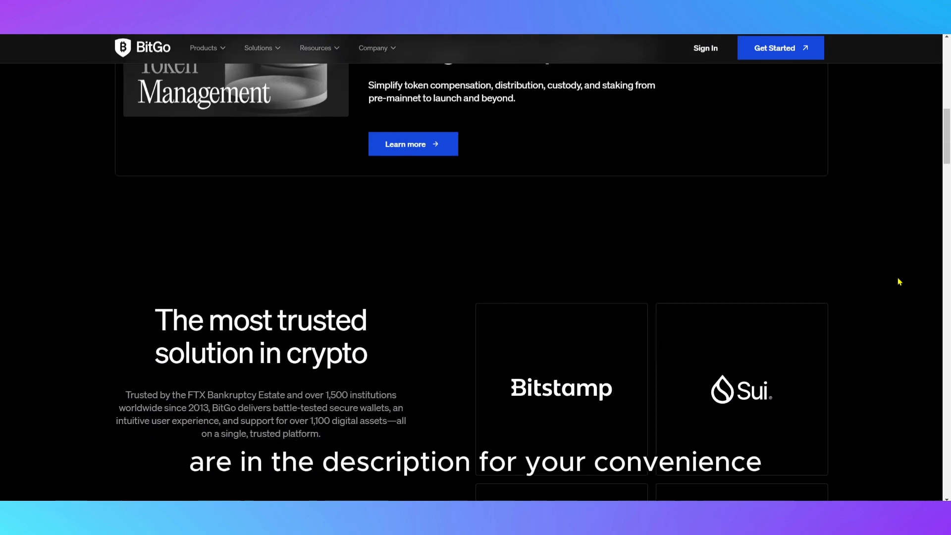
scroll("down", 3)
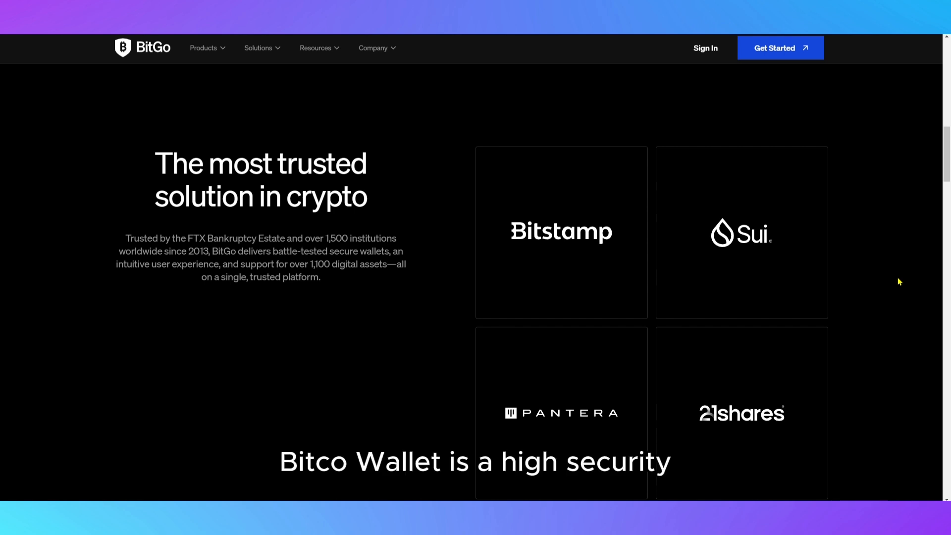
scroll("up", 3)
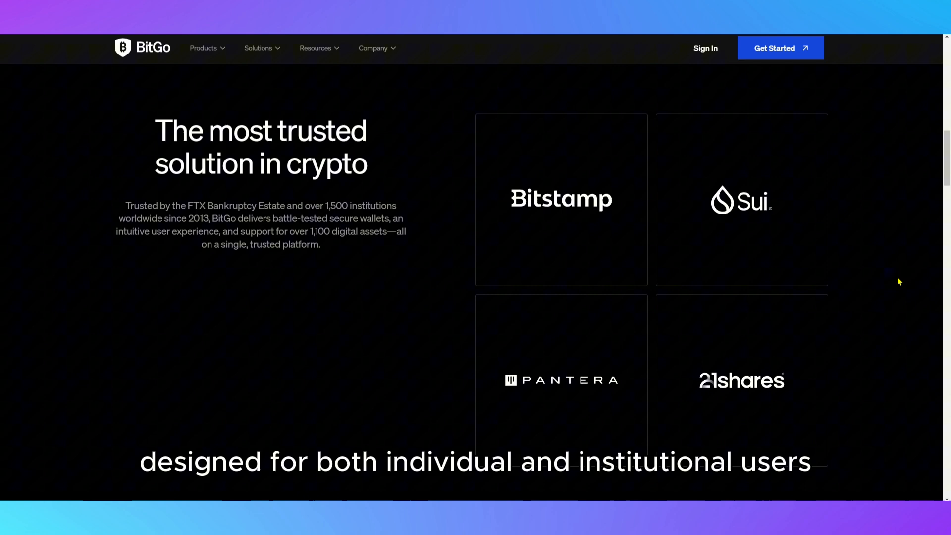
scroll("down", 3)
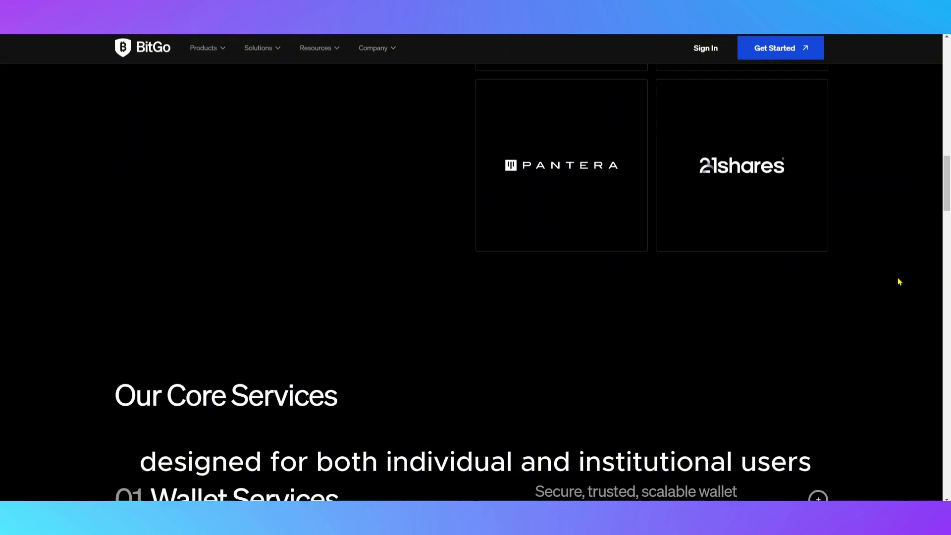
Step: Expand the Wallet Services, Activate and Go Network entries under Our Core Services
scroll("down", 3)
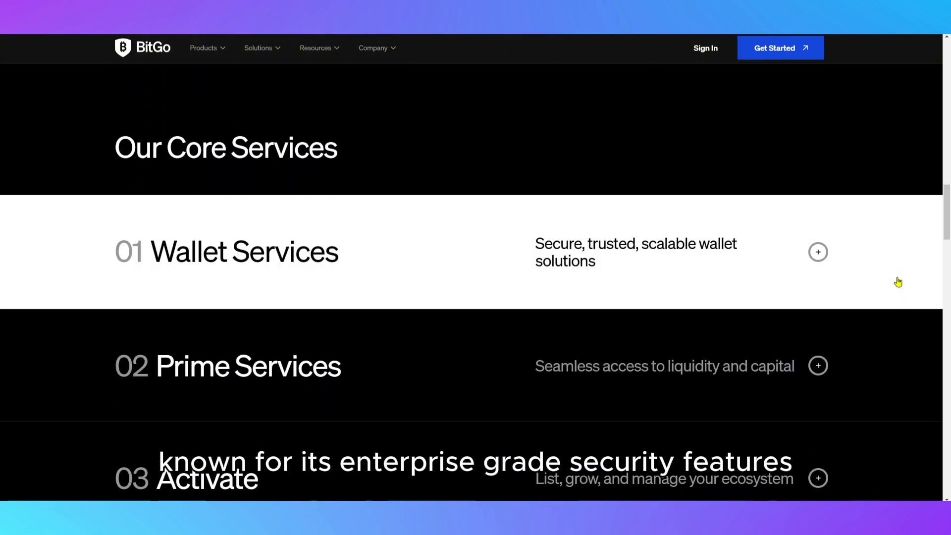
left_click(818, 252)
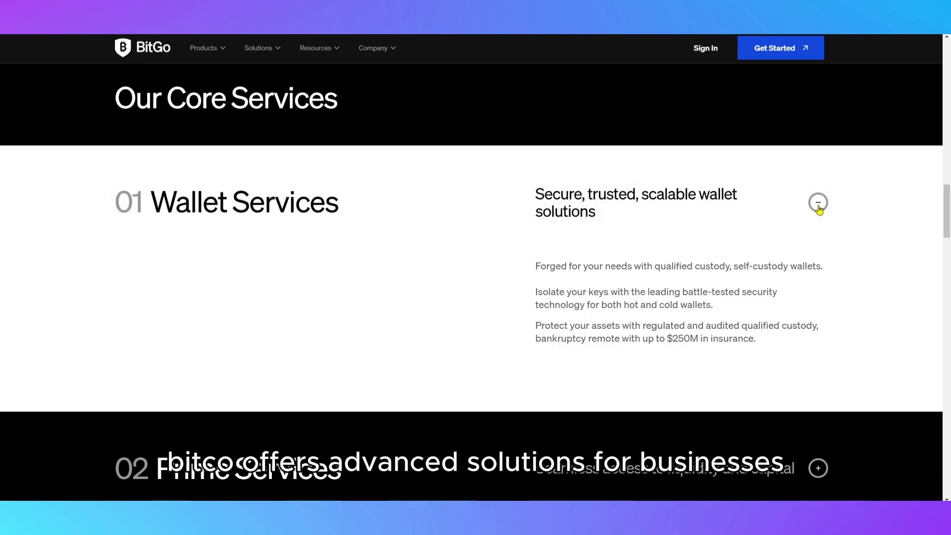
scroll("down", 3)
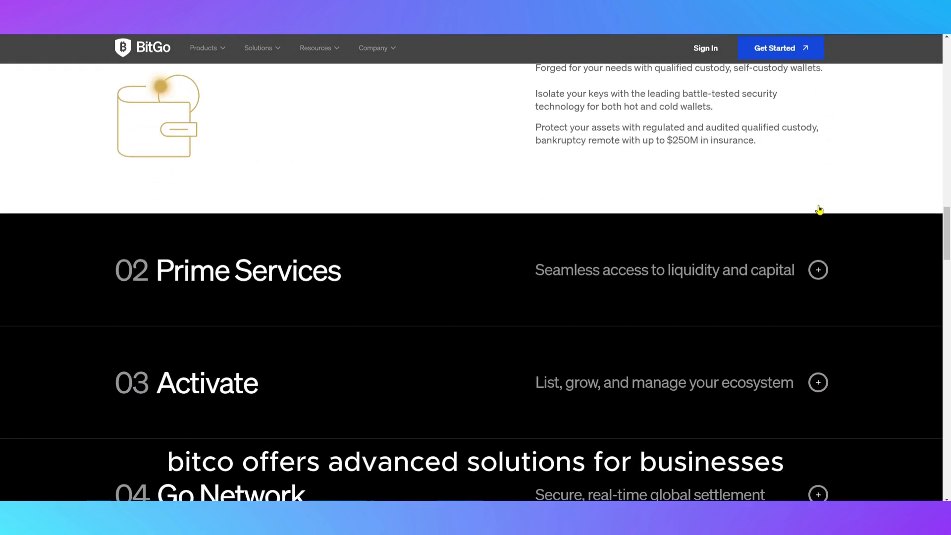
left_click(818, 270)
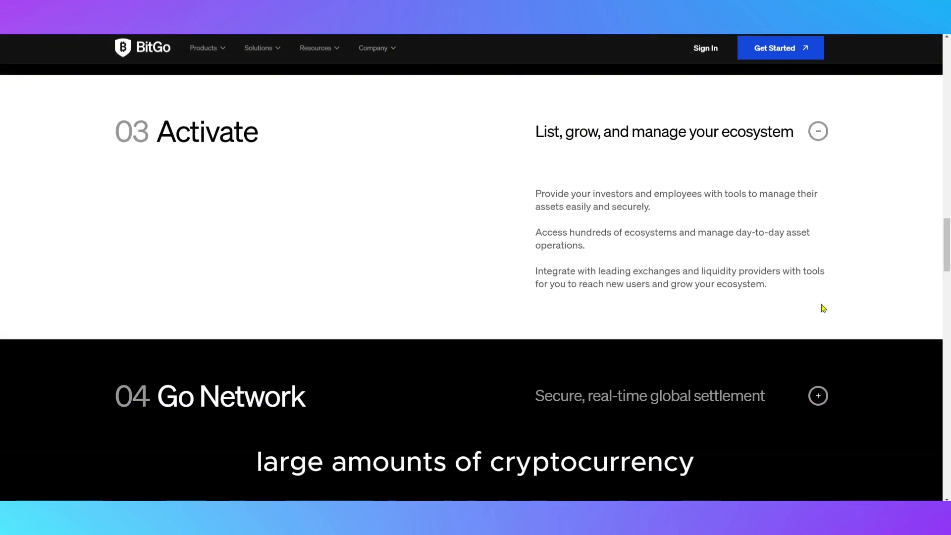
scroll("down", 3)
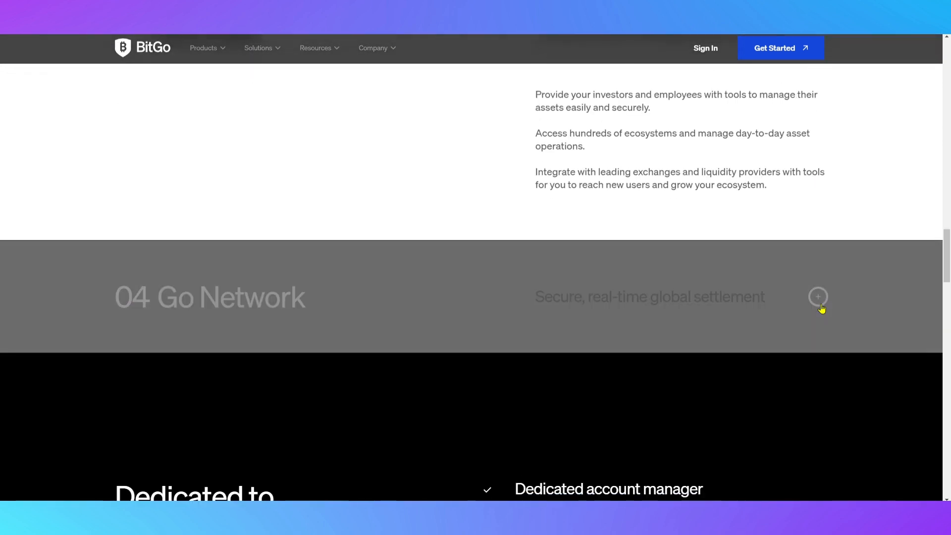
left_click(817, 297)
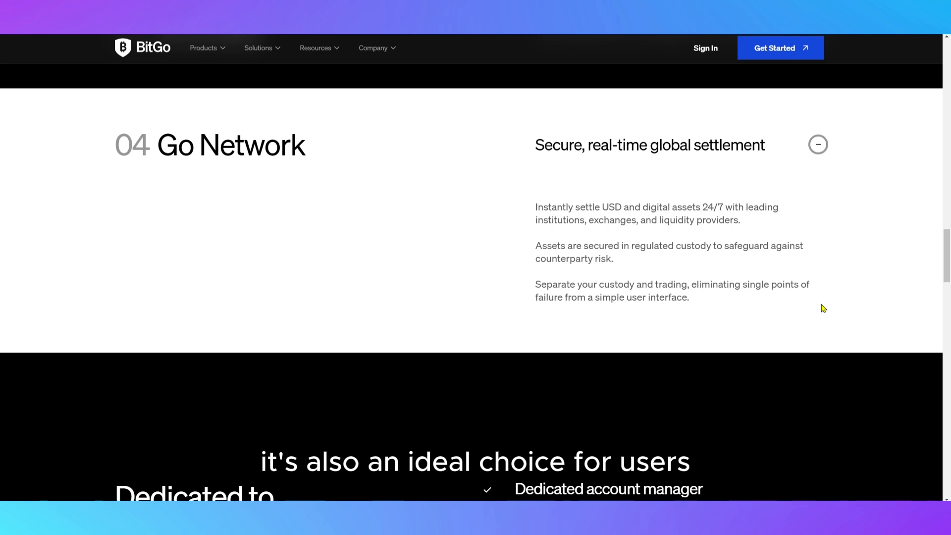
scroll("down", 3)
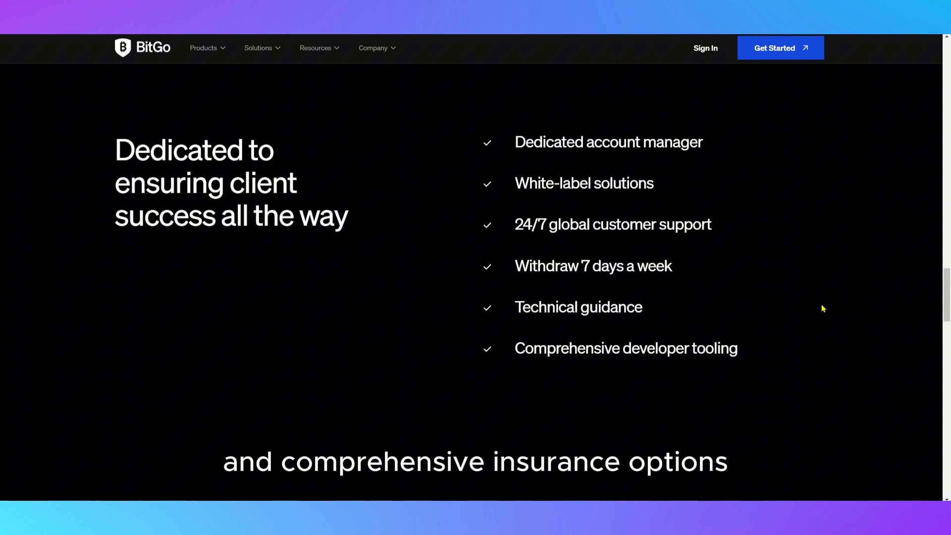
Step: Scroll past Battle-tested security, The latest news and the newsletter to the footer links
scroll("down", 3)
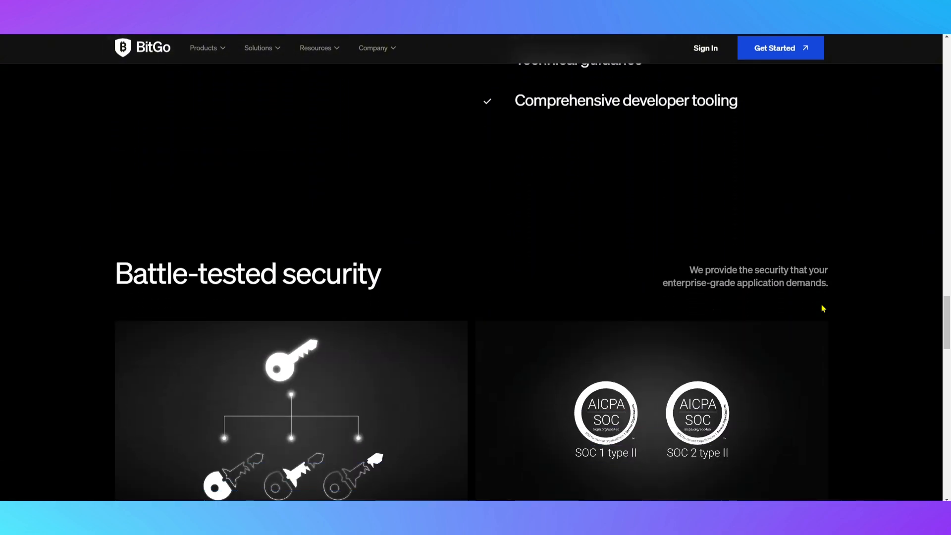
scroll("down", 3)
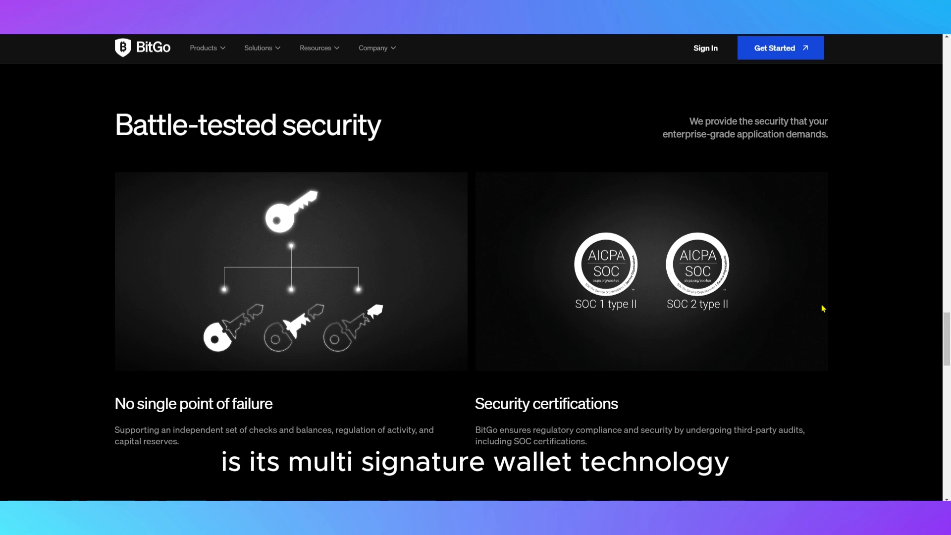
scroll("down", 3)
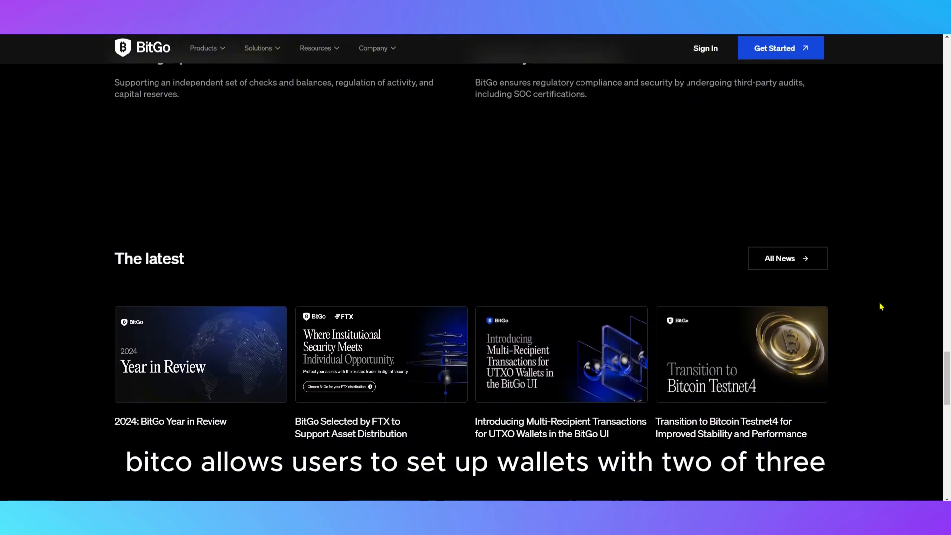
scroll("down", 3)
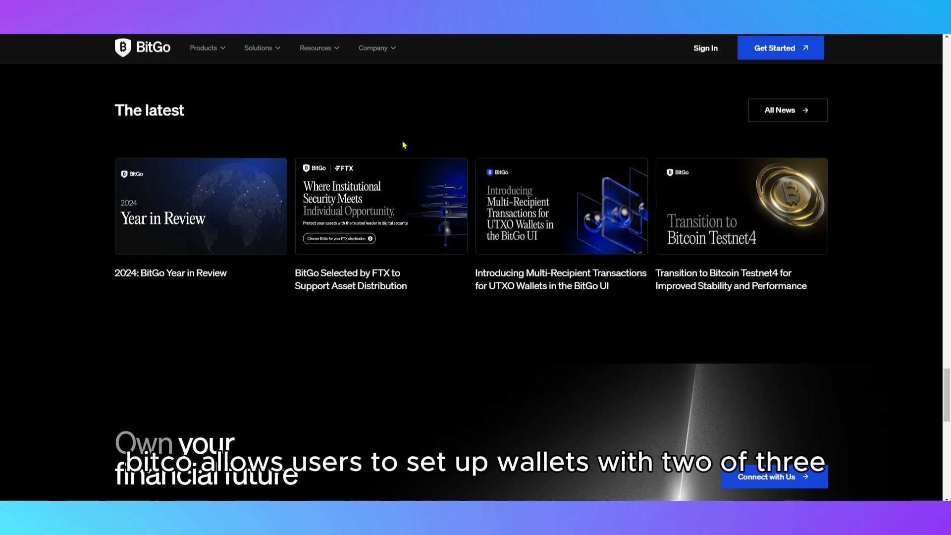
left_click(203, 48)
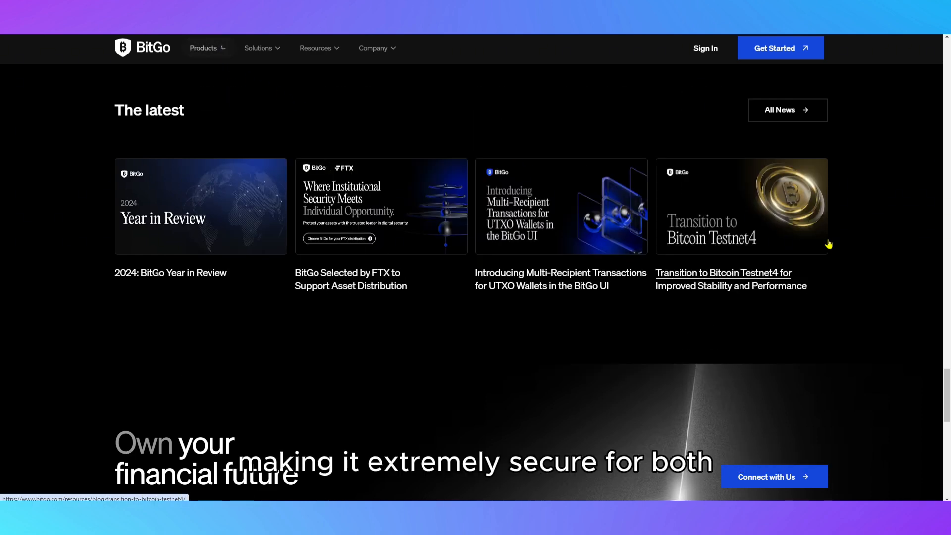
scroll("down", 3)
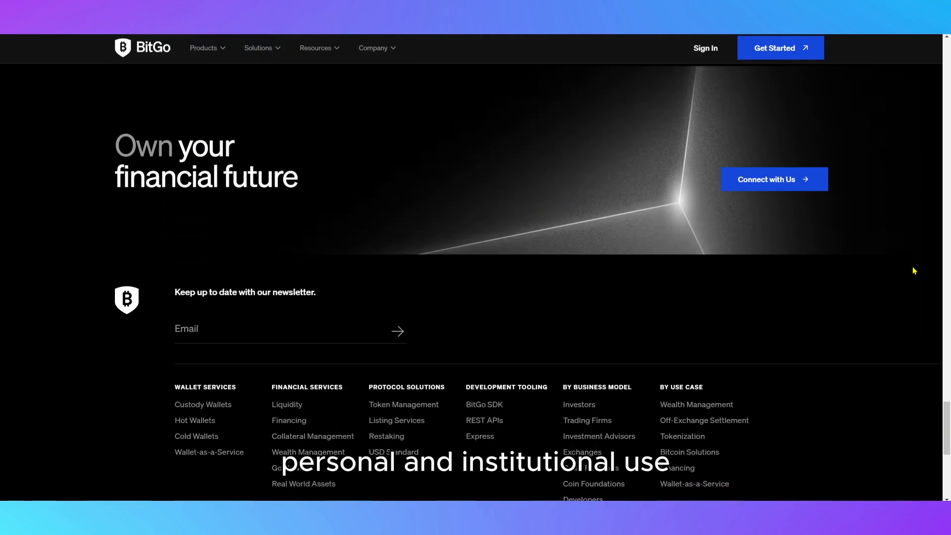
scroll("down", 3)
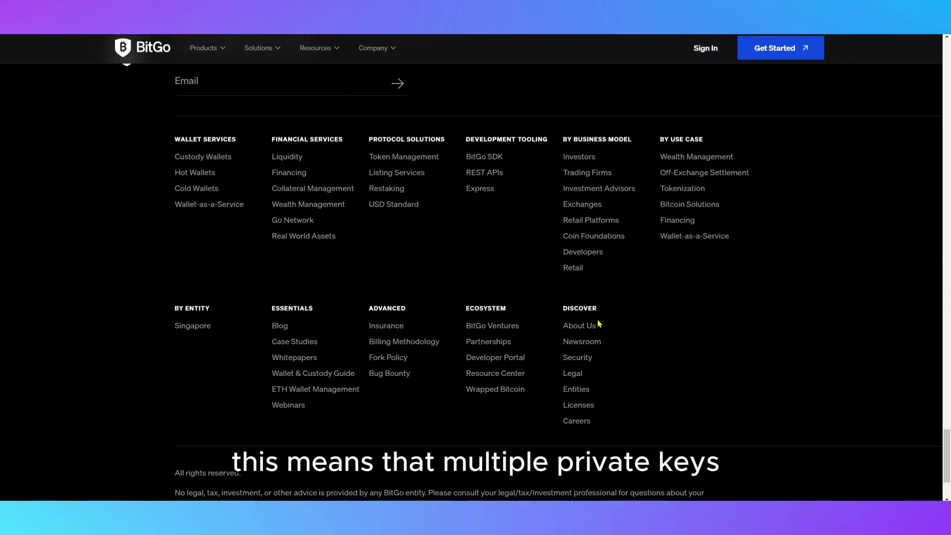
Step: Read through the About BitGo content down to the footer links
scroll("up", 3)
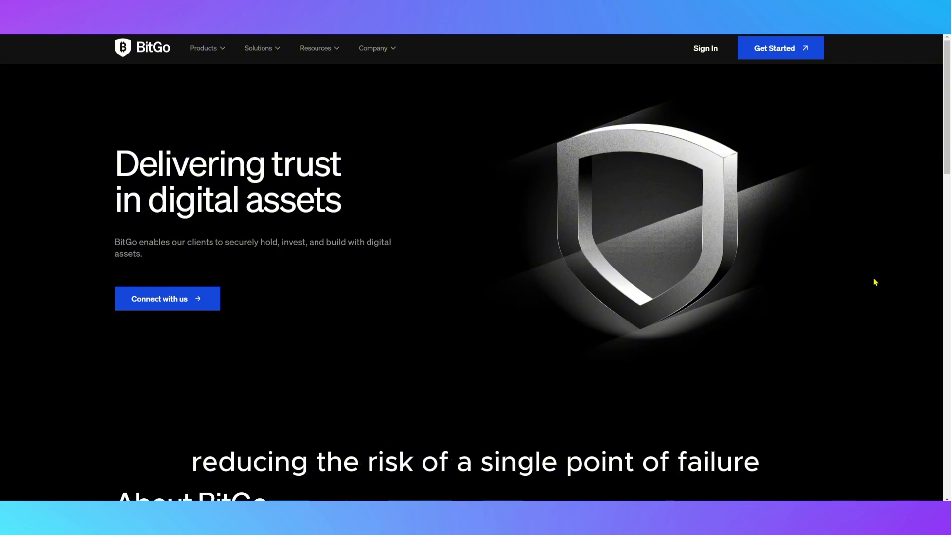
scroll("down", 3)
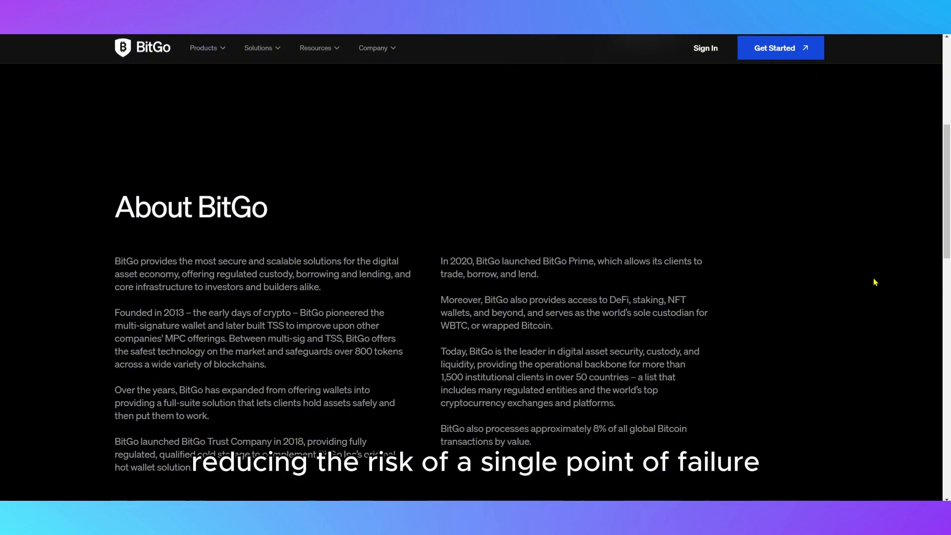
scroll("up", 3)
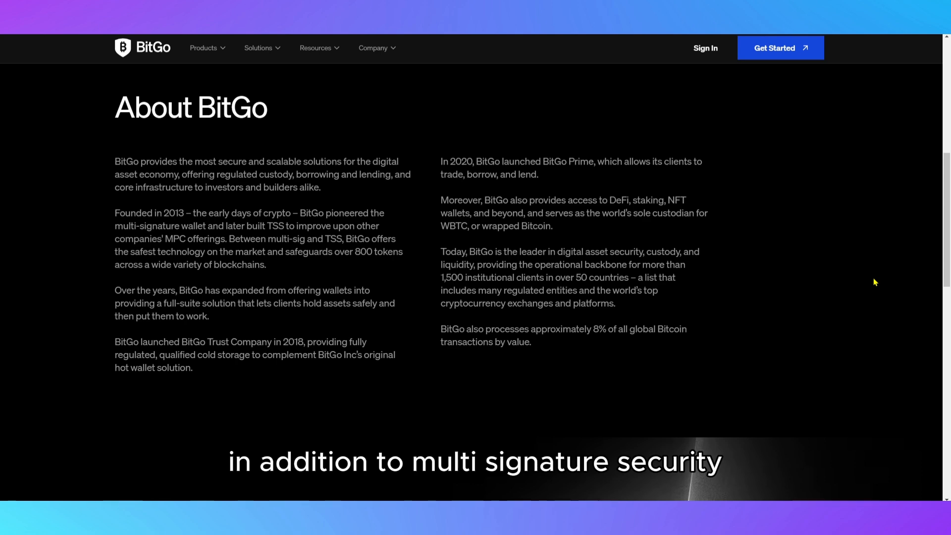
scroll("down", 3)
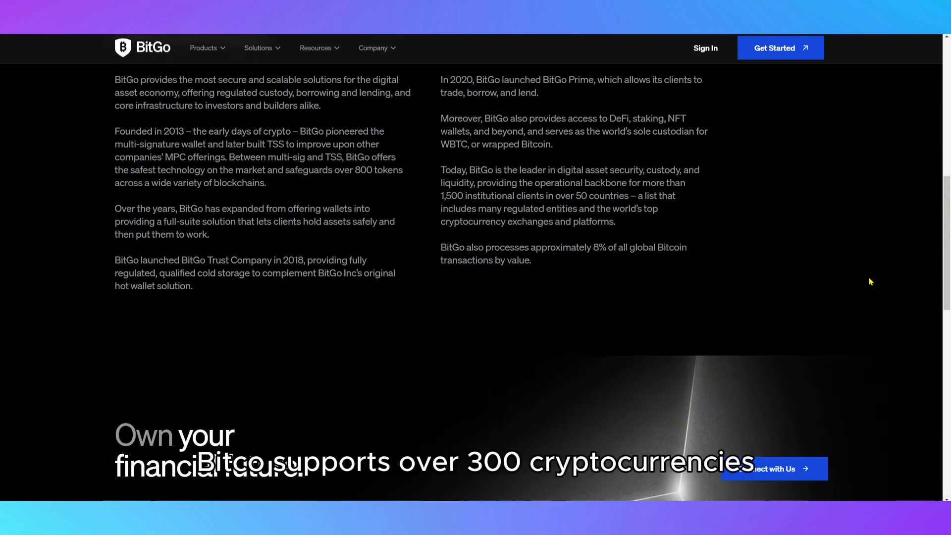
scroll("down", 3)
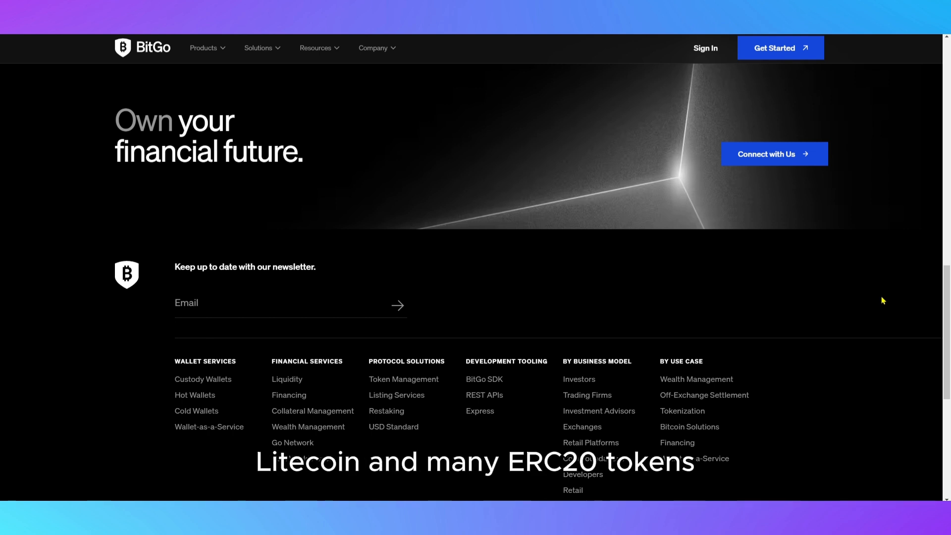
scroll("down", 3)
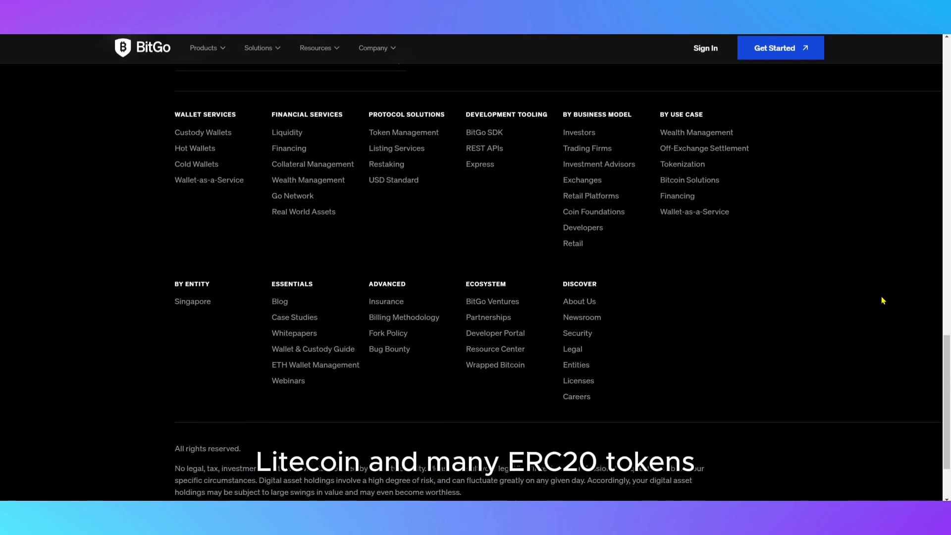
scroll("down", 3)
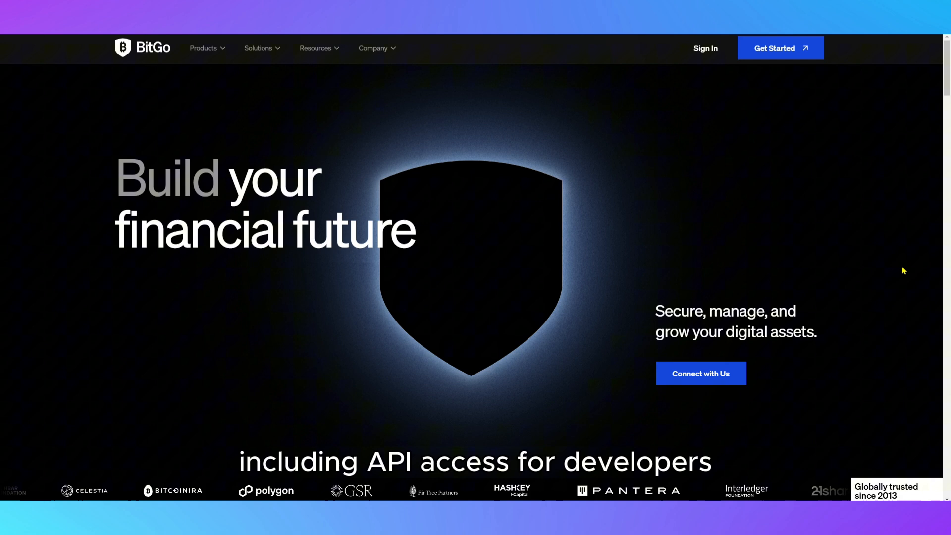
Step: Open BitGo Ventures from the Company menu and read to 'Why choose the BitGo Ecosystem Fund?'
left_click(372, 48)
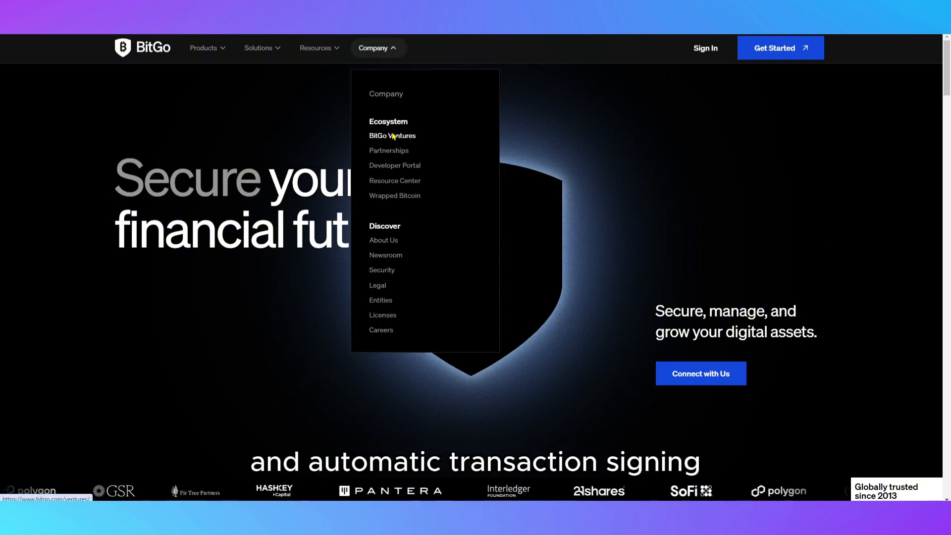
left_click(392, 136)
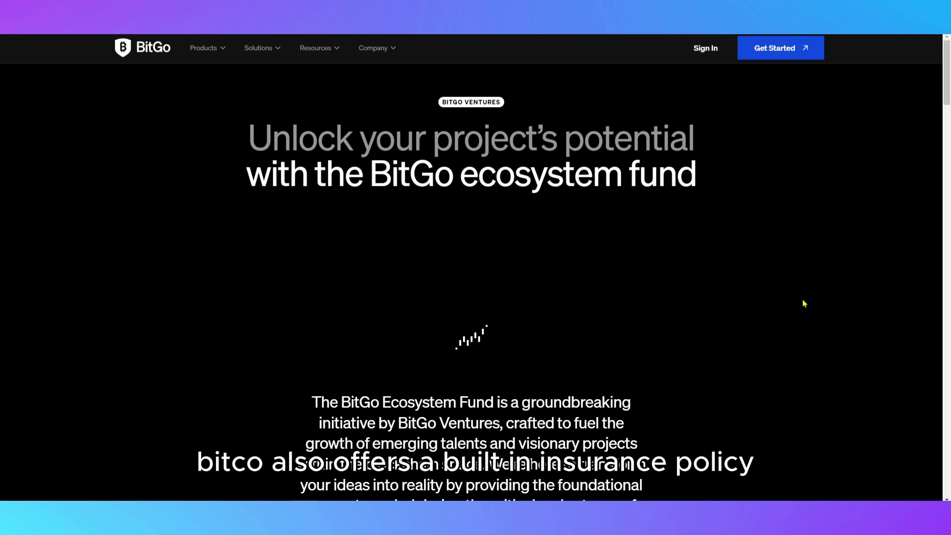
scroll("down", 3)
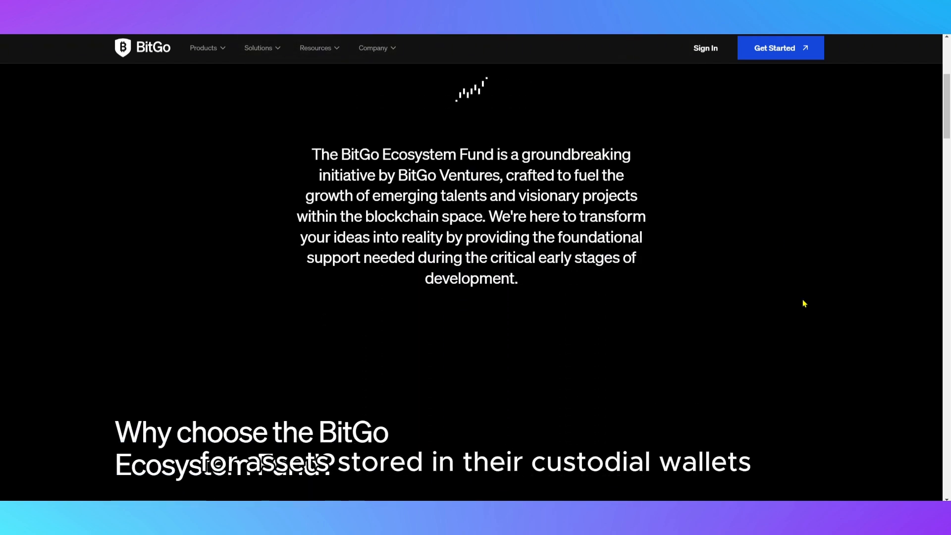
scroll("down", 3)
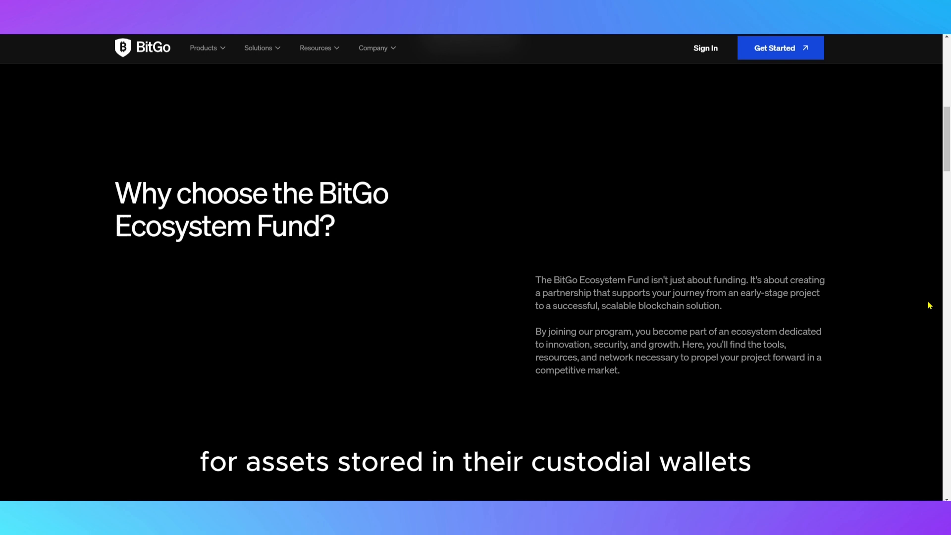
Step: Open the Custody Wallets page from the Products menu
left_click(261, 48)
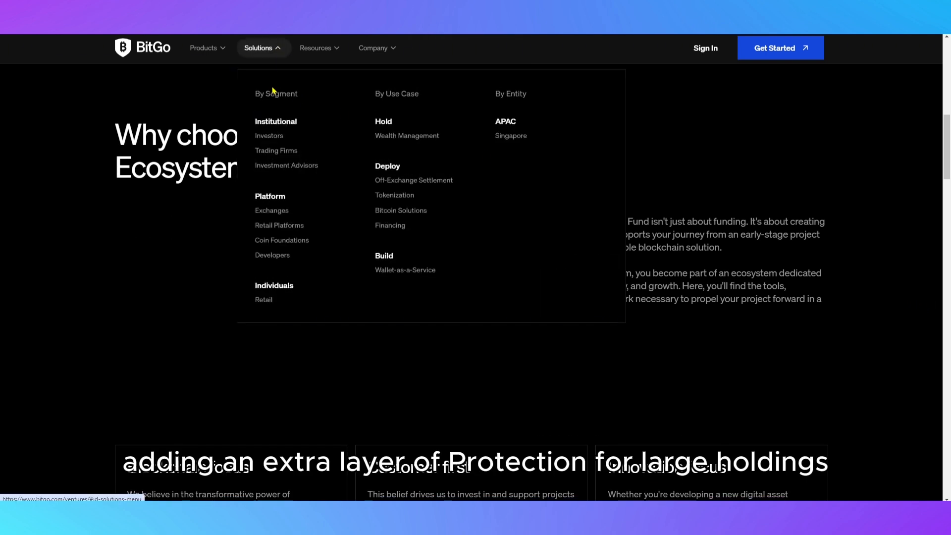
left_click(204, 48)
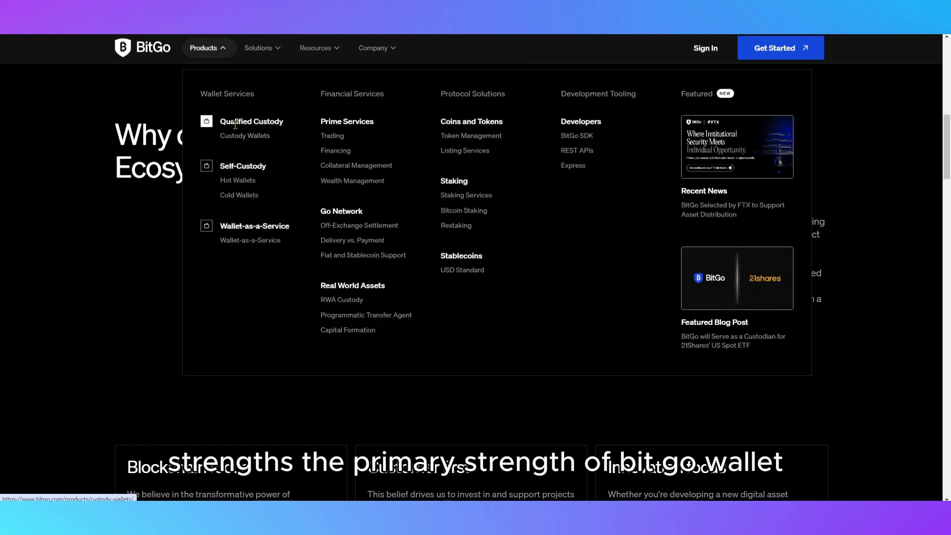
left_click(251, 122)
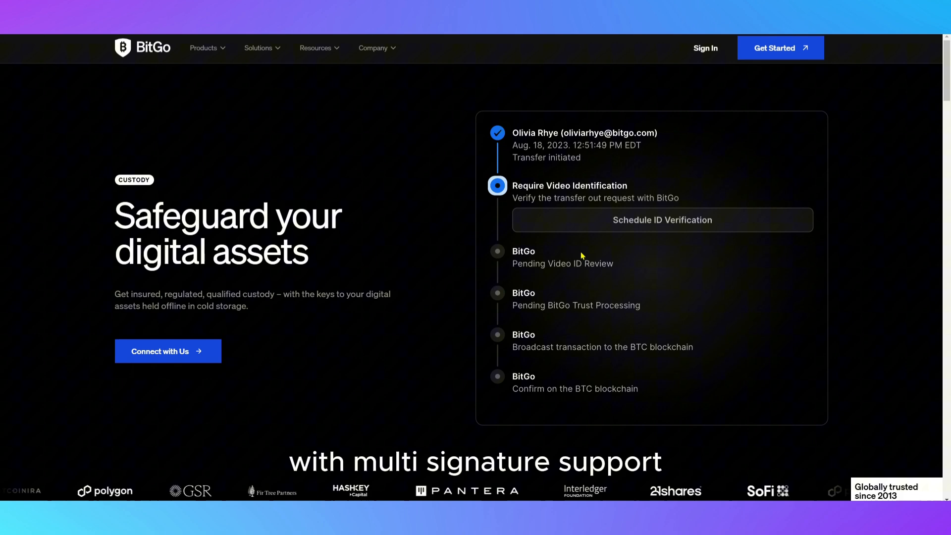
scroll("down", 3)
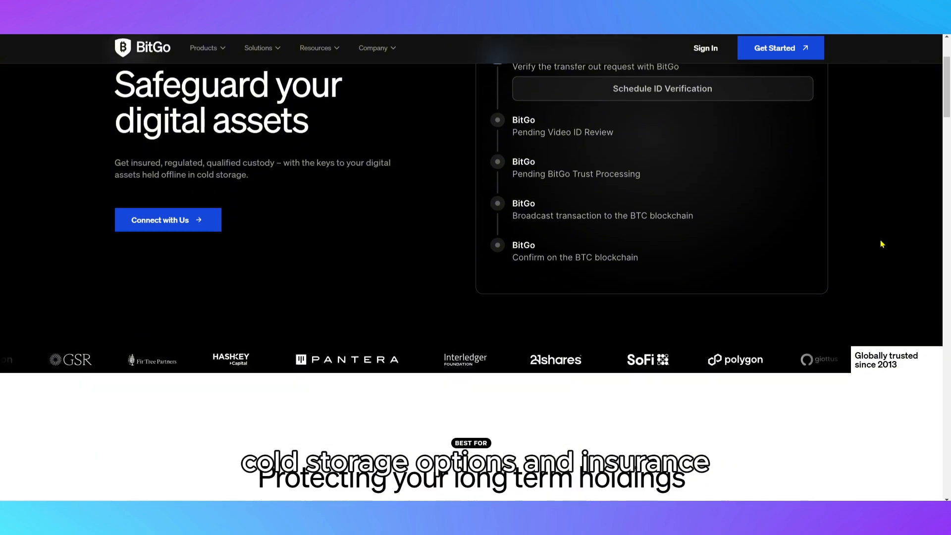
scroll("down", 3)
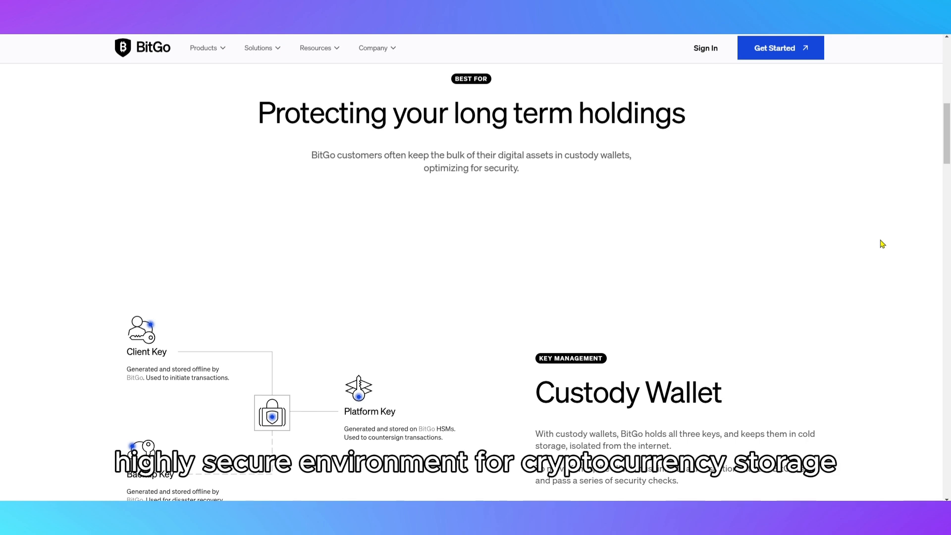
Step: Scroll past the features grid and 'Own your financial future' banner to the footer
scroll("down", 3)
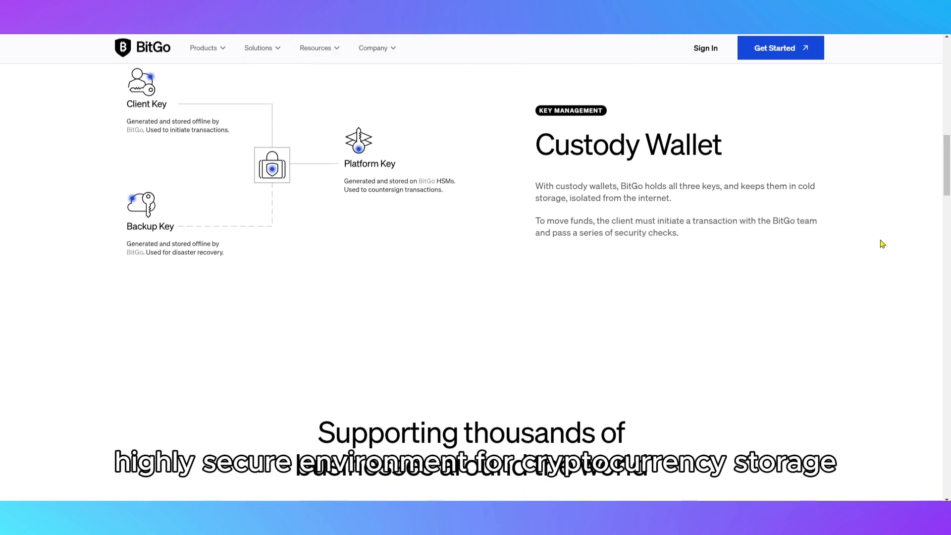
scroll("down", 3)
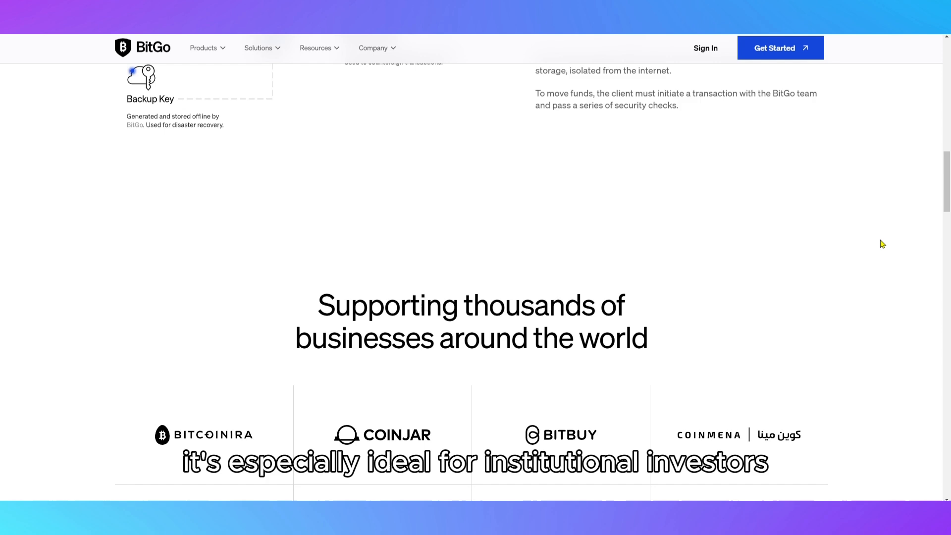
scroll("down", 3)
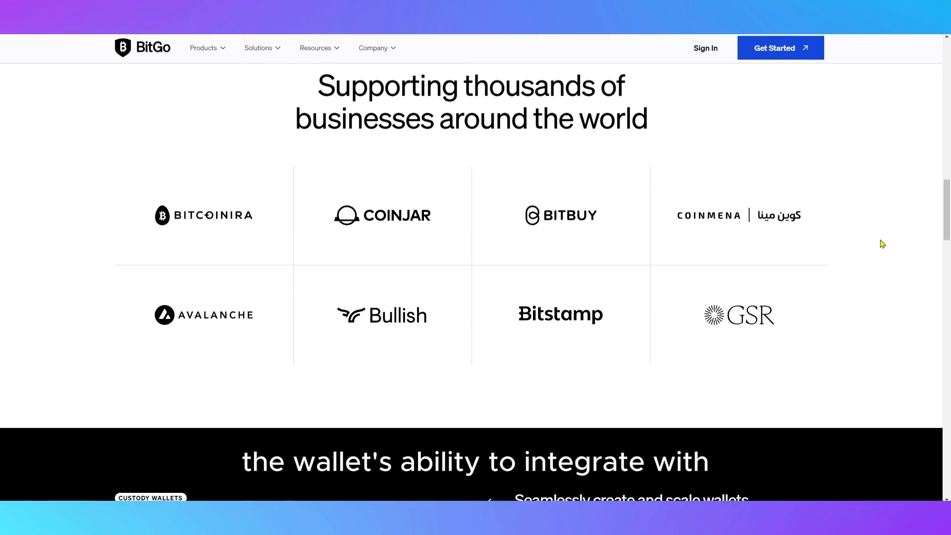
scroll("down", 3)
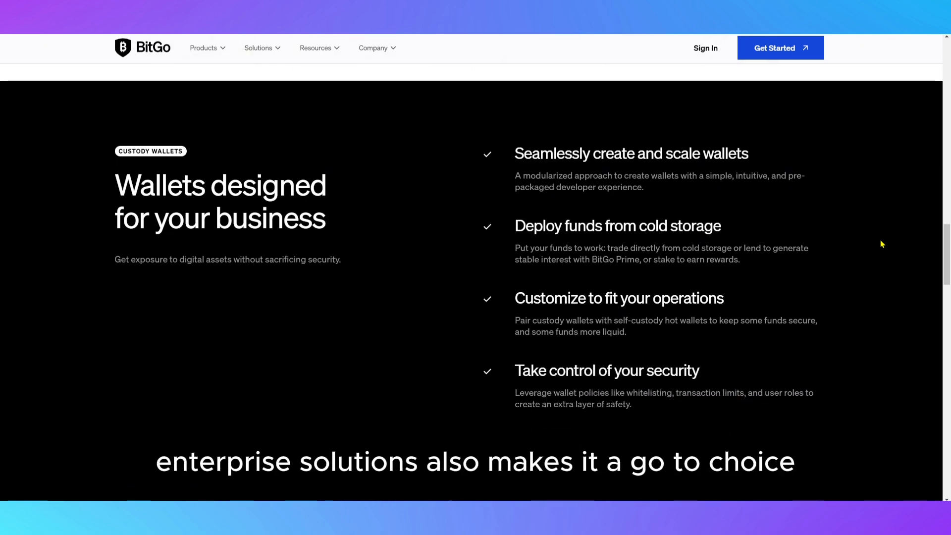
scroll("down", 3)
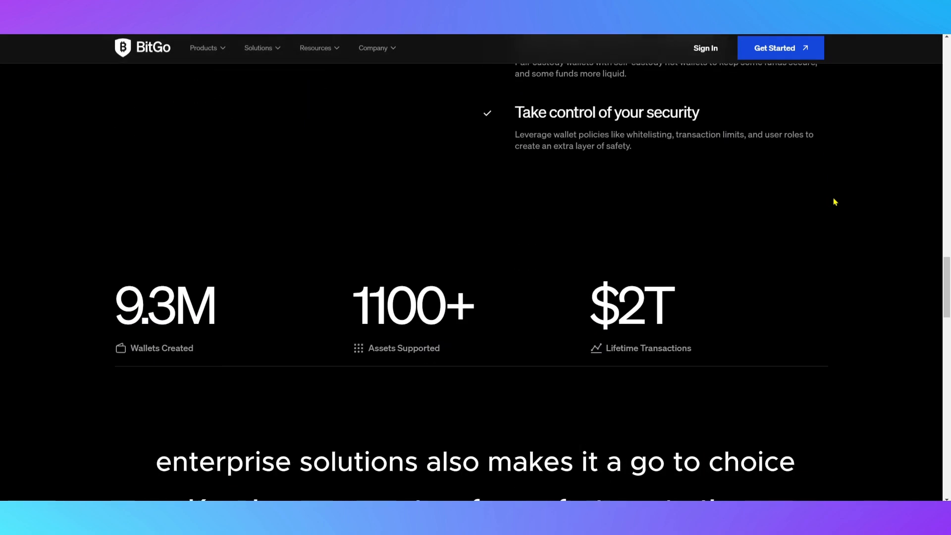
scroll("down", 3)
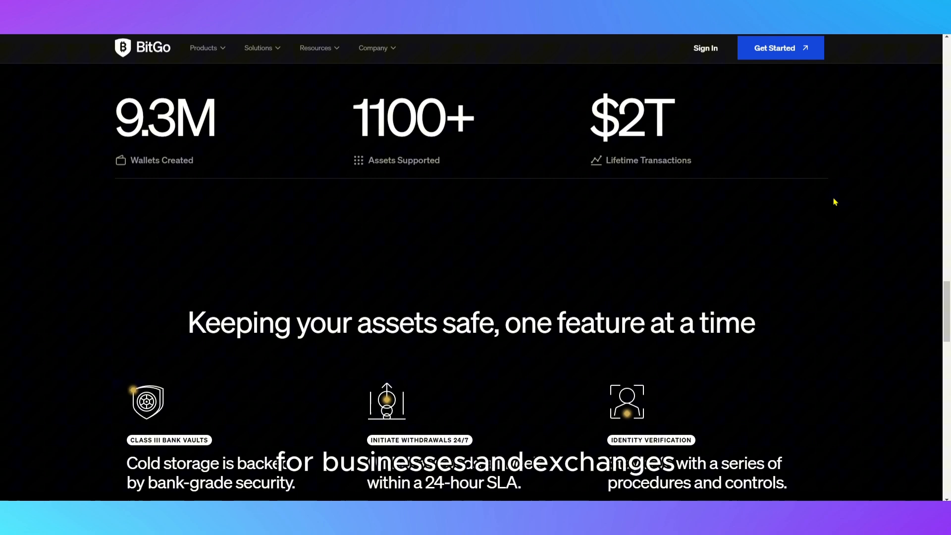
scroll("down", 3)
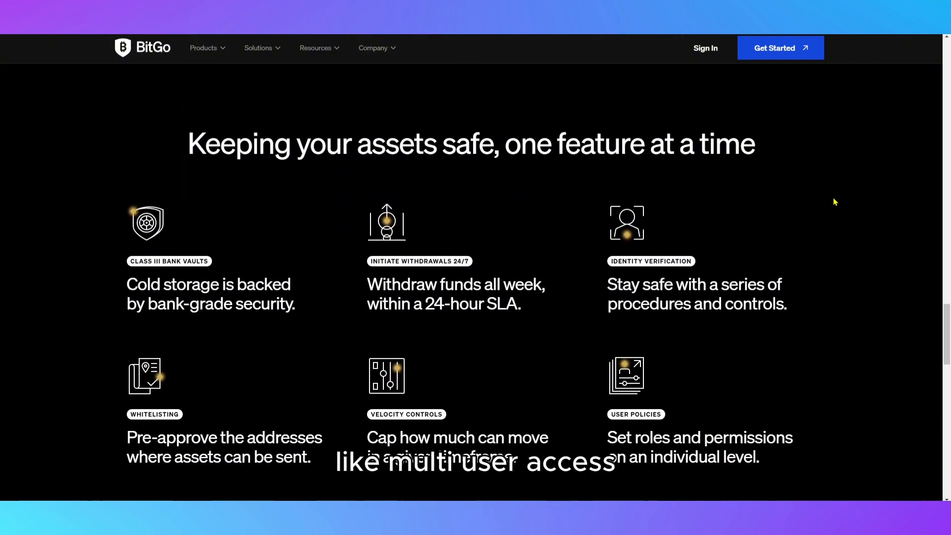
scroll("down", 3)
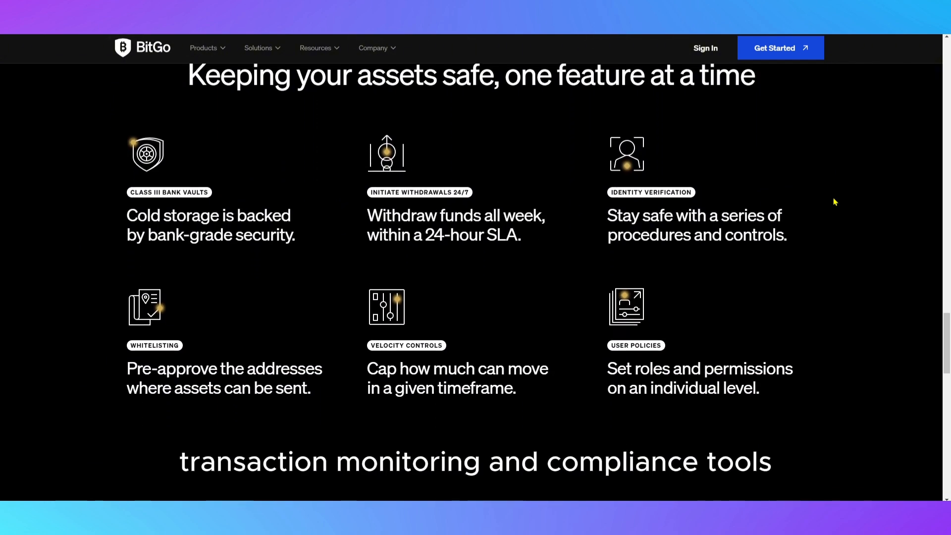
scroll("down", 3)
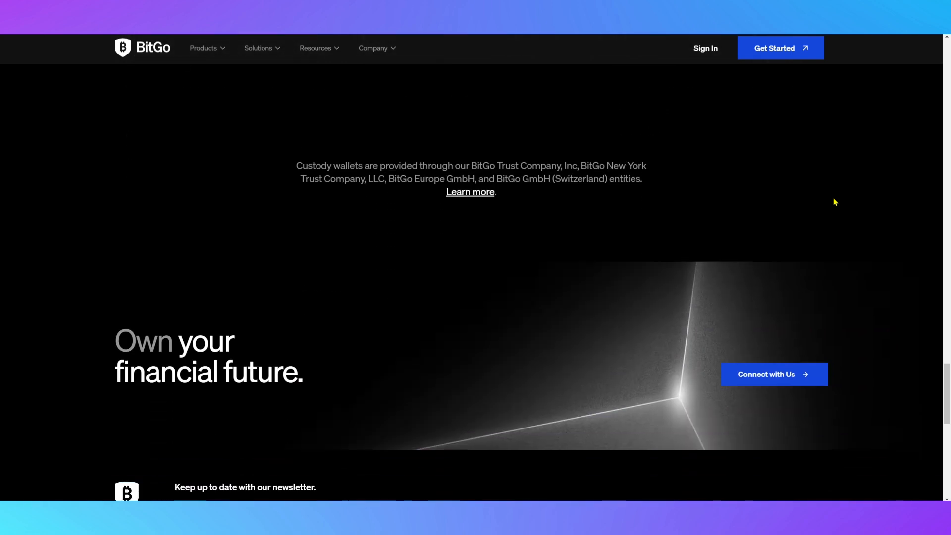
scroll("down", 3)
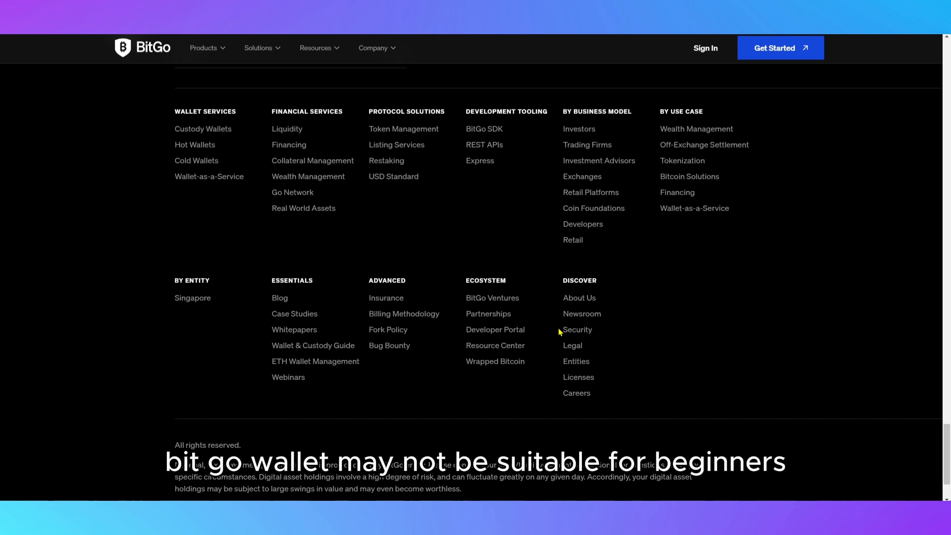
scroll("down", 3)
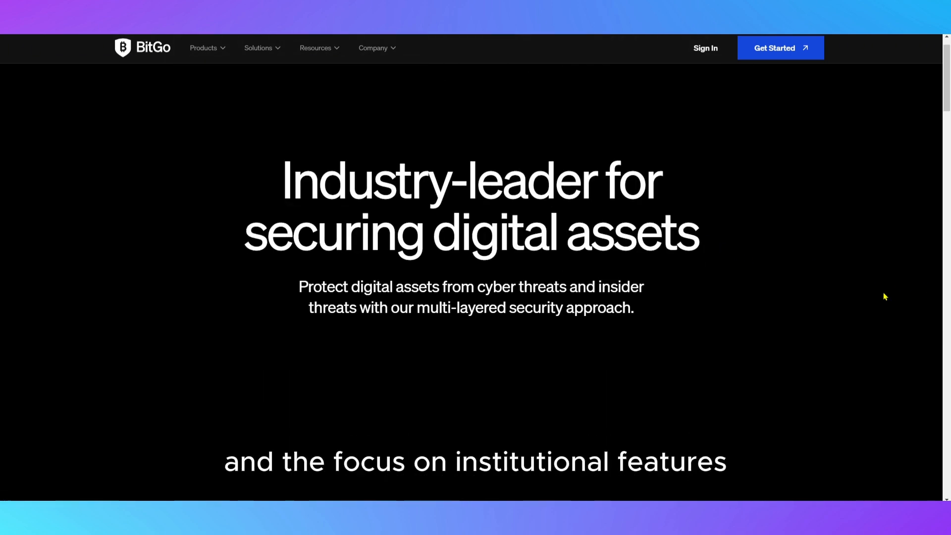
Step: Read the Security page through its certifications and security-team contact sections
scroll("down", 3)
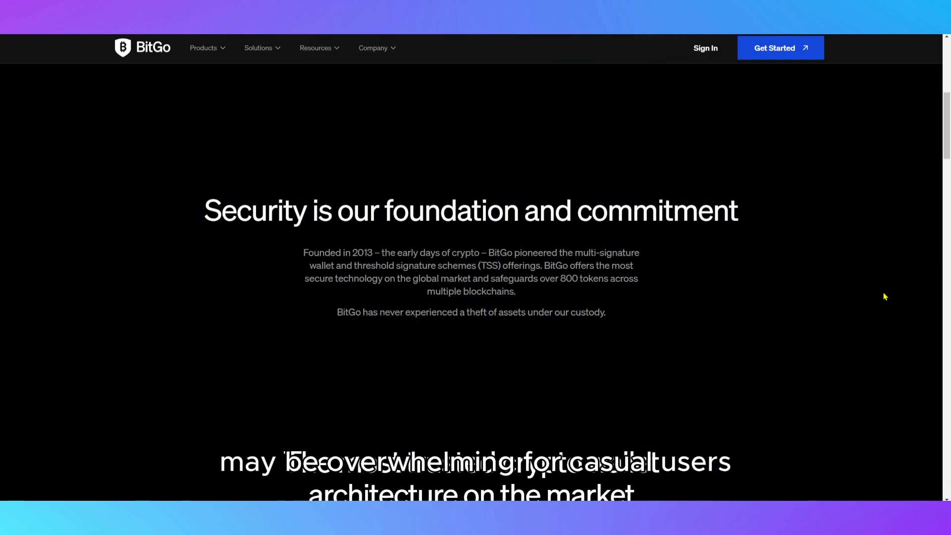
scroll("down", 3)
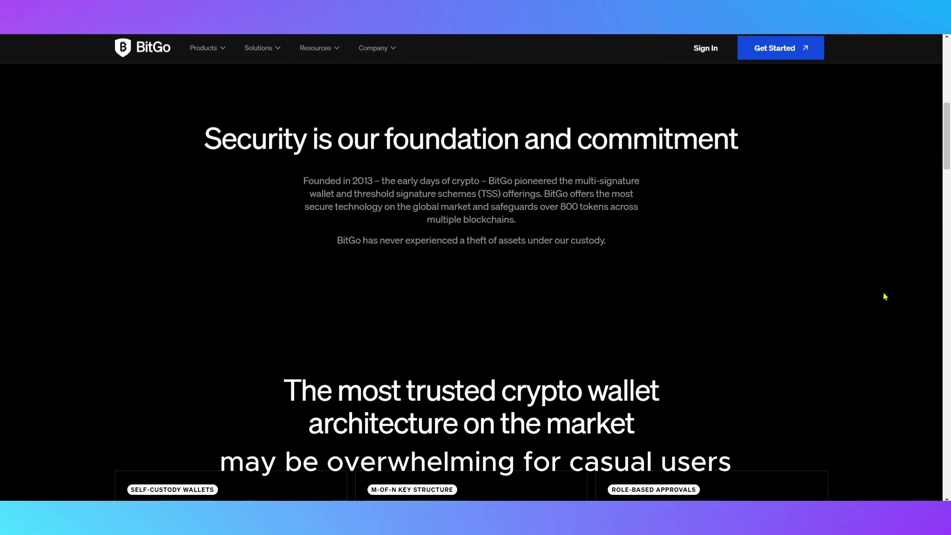
scroll("down", 3)
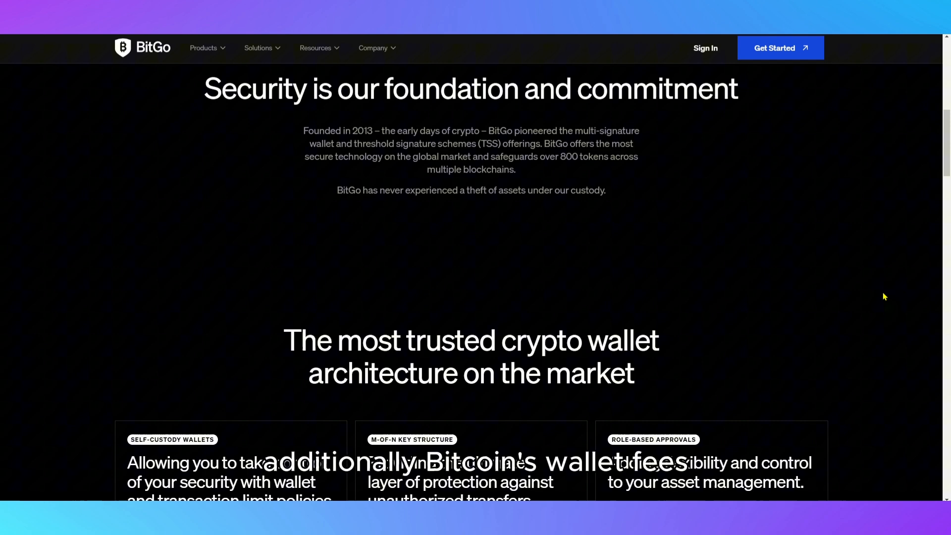
scroll("down", 3)
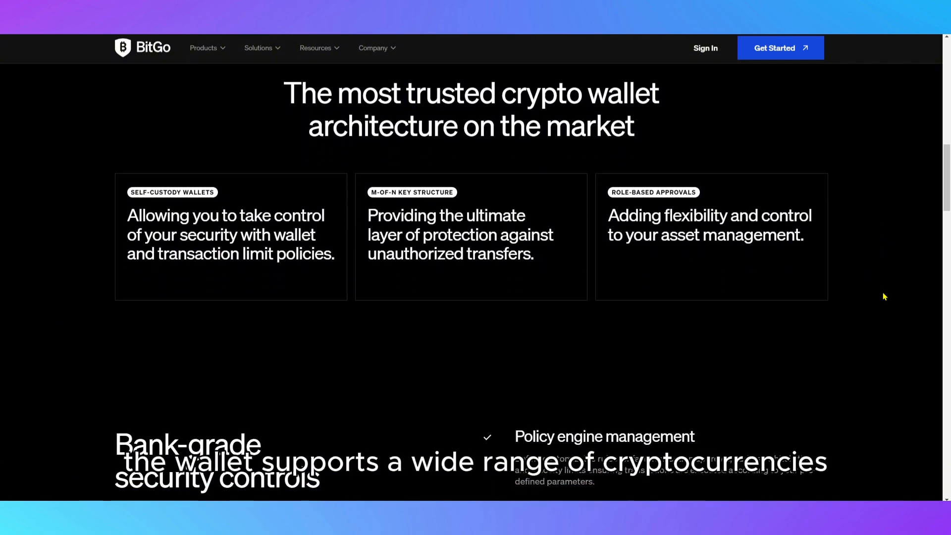
scroll("down", 3)
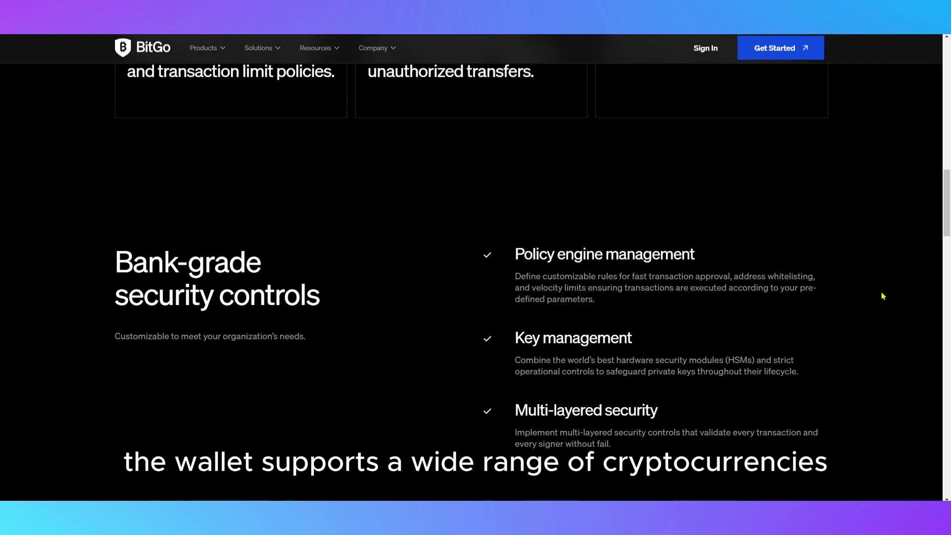
scroll("down", 3)
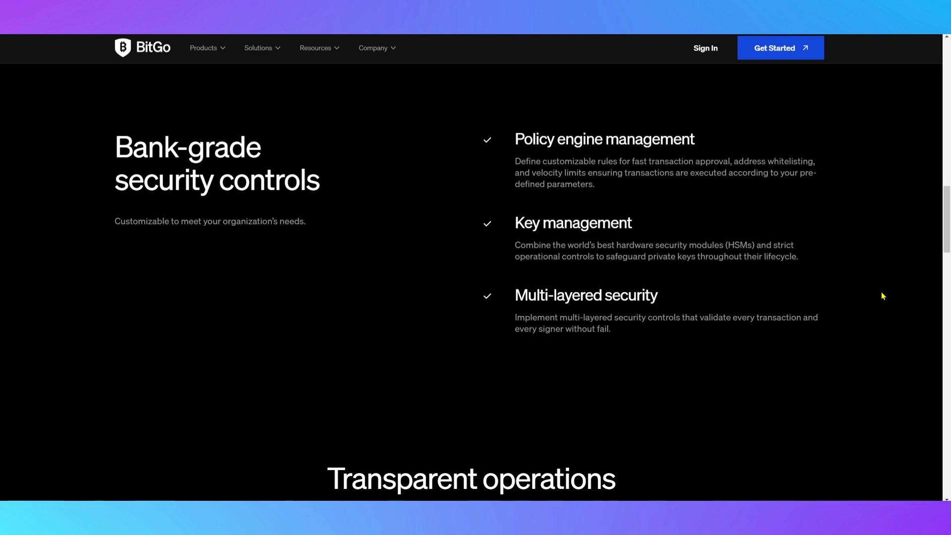
scroll("down", 3)
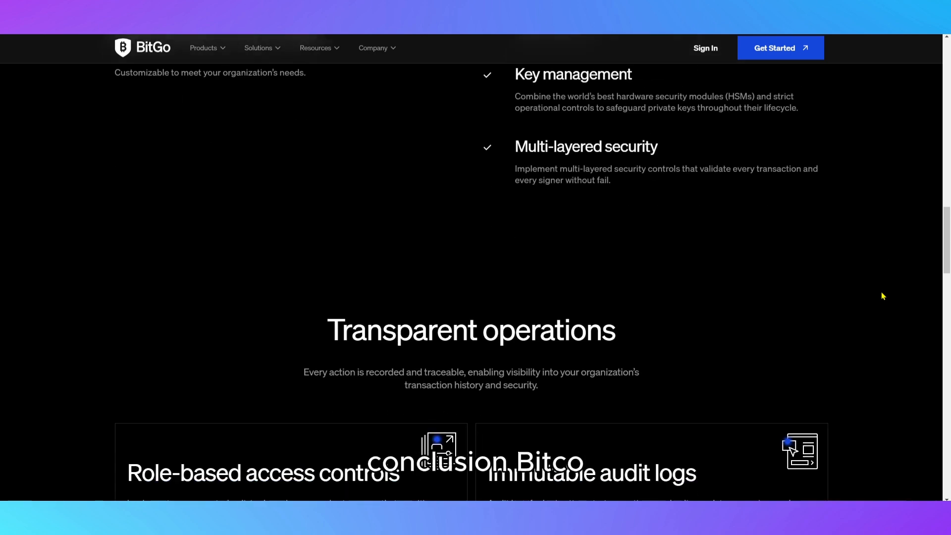
scroll("down", 3)
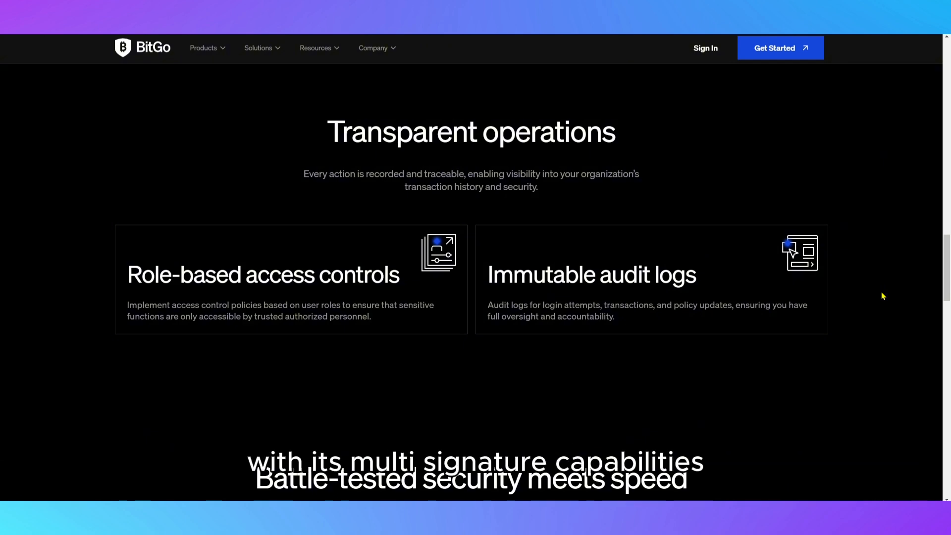
Step: Continue down past the Bug bounty section to the footer links
scroll("down", 3)
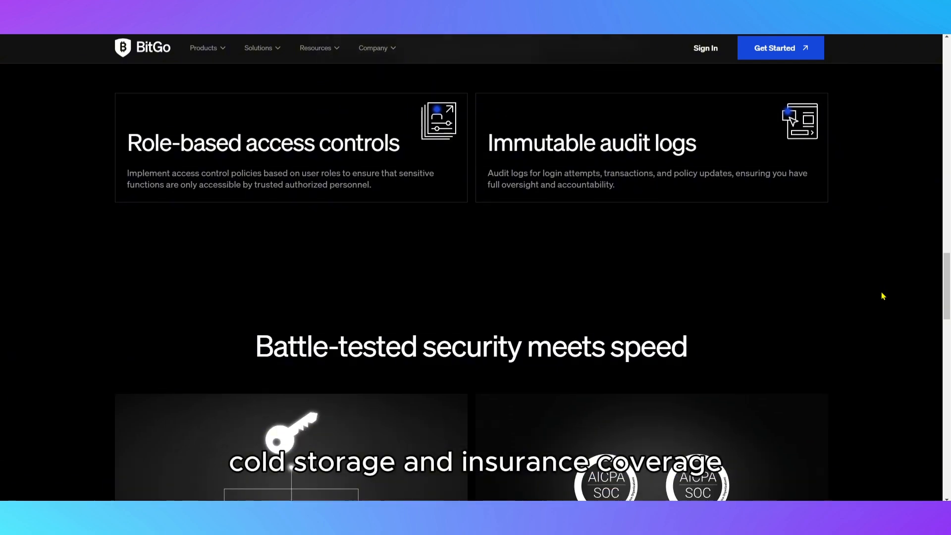
scroll("down", 3)
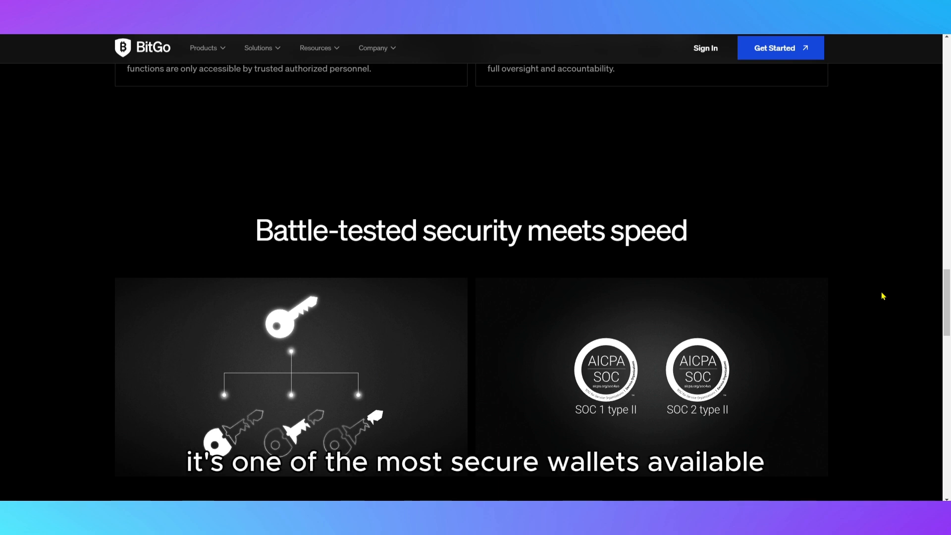
scroll("down", 3)
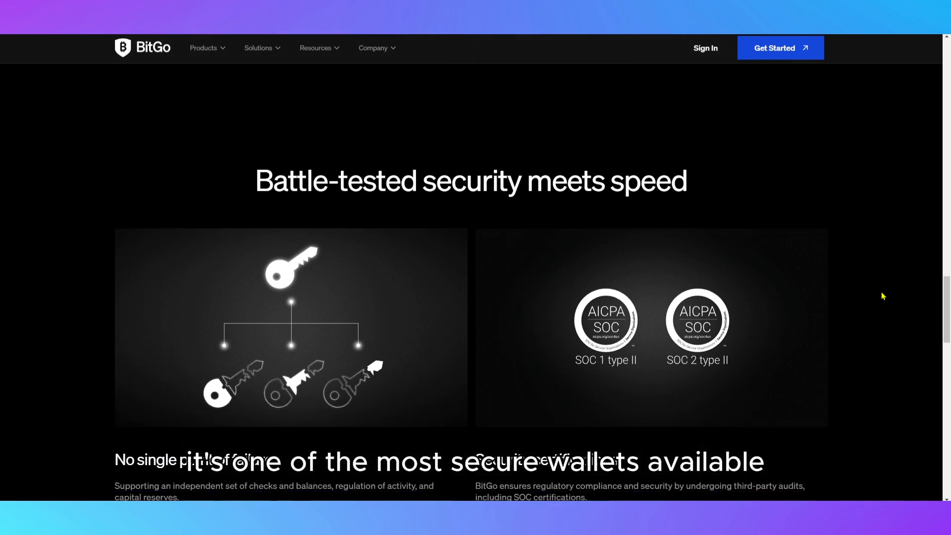
scroll("down", 3)
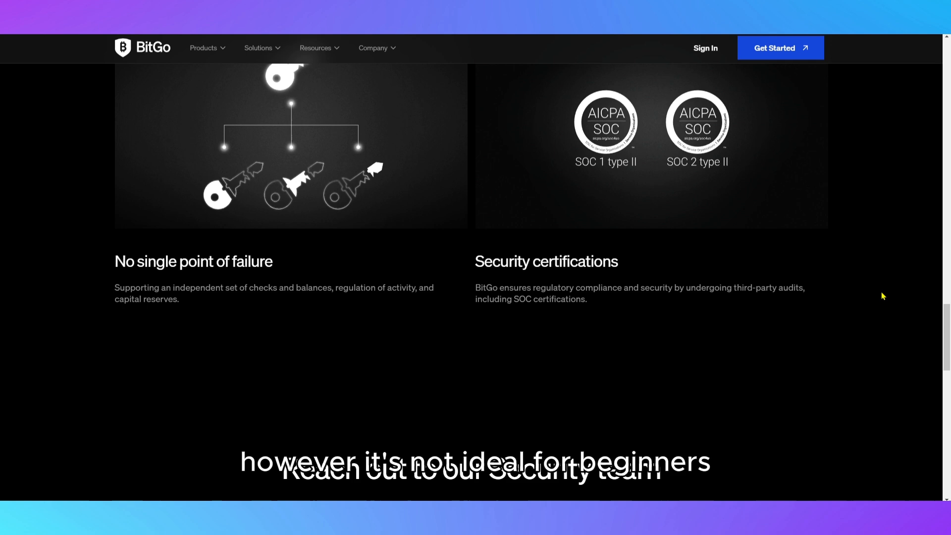
scroll("down", 3)
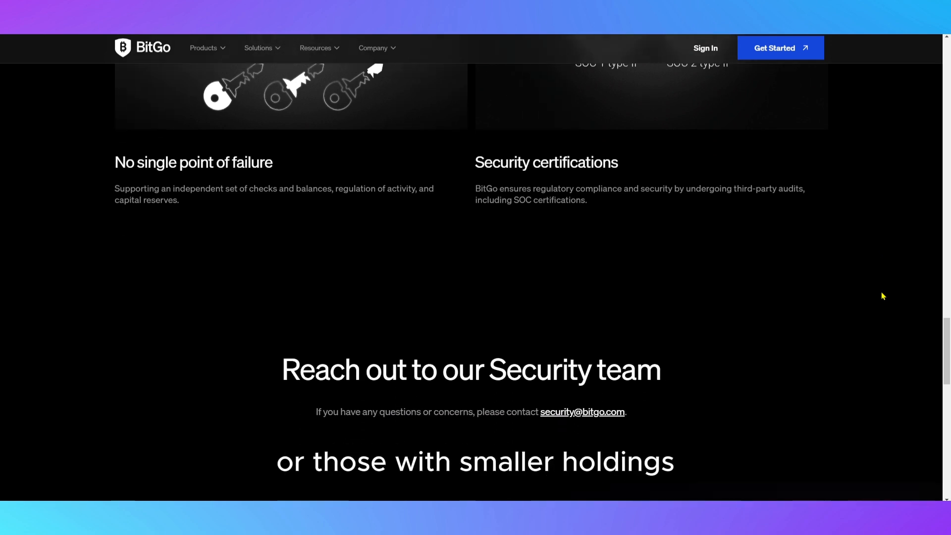
scroll("down", 3)
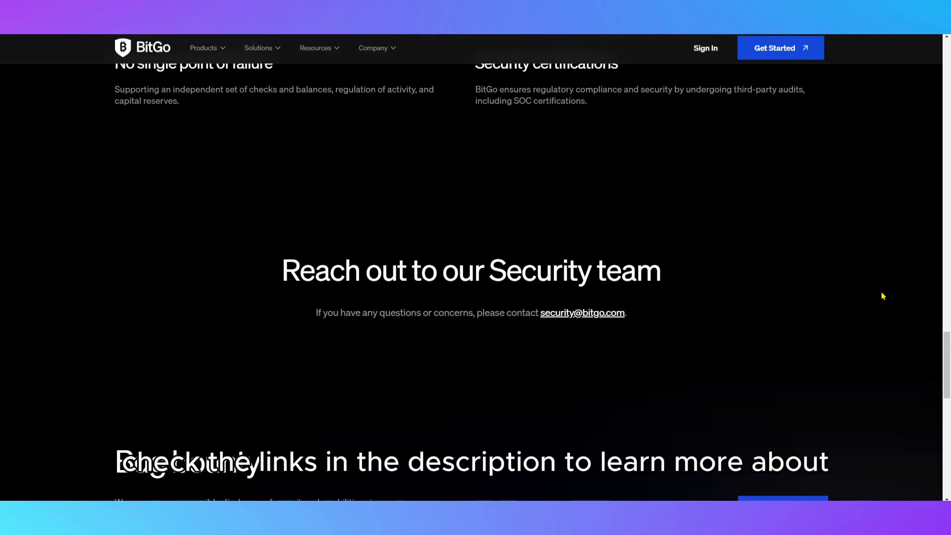
scroll("down", 3)
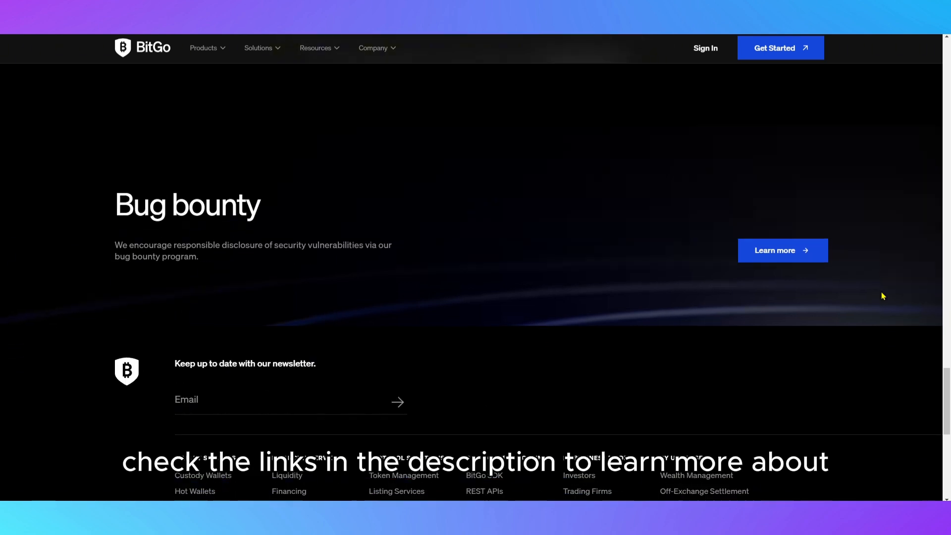
scroll("down", 3)
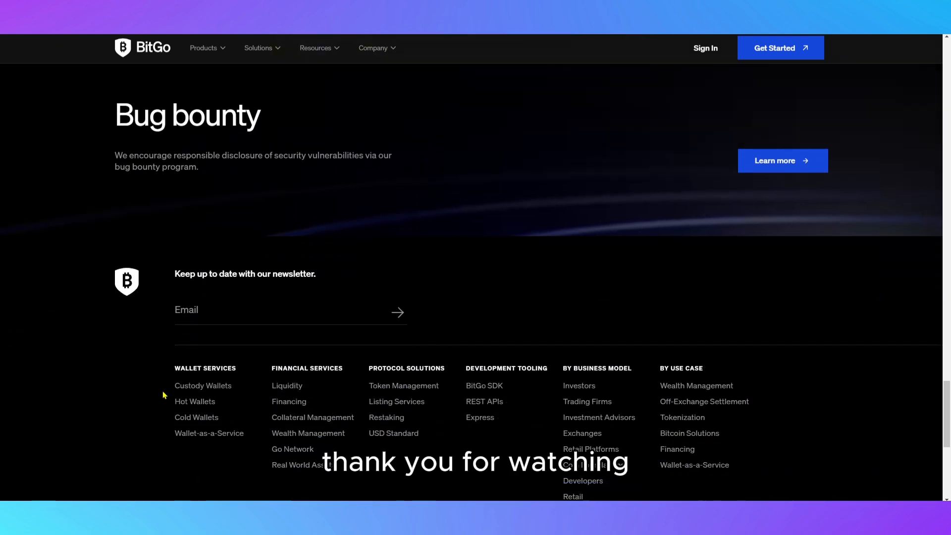